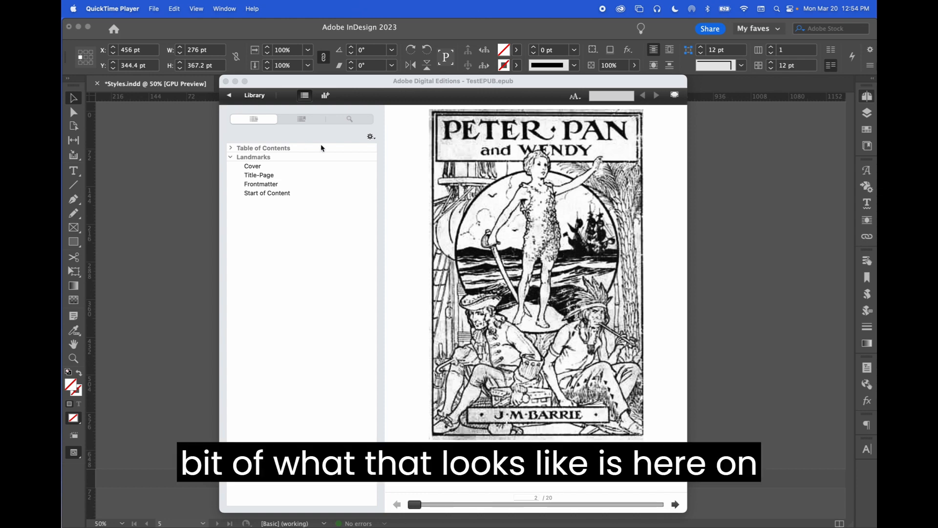
Step: Review the book's landmarks and jump to the frontmatter and start-of-content landmarks
click(231, 148)
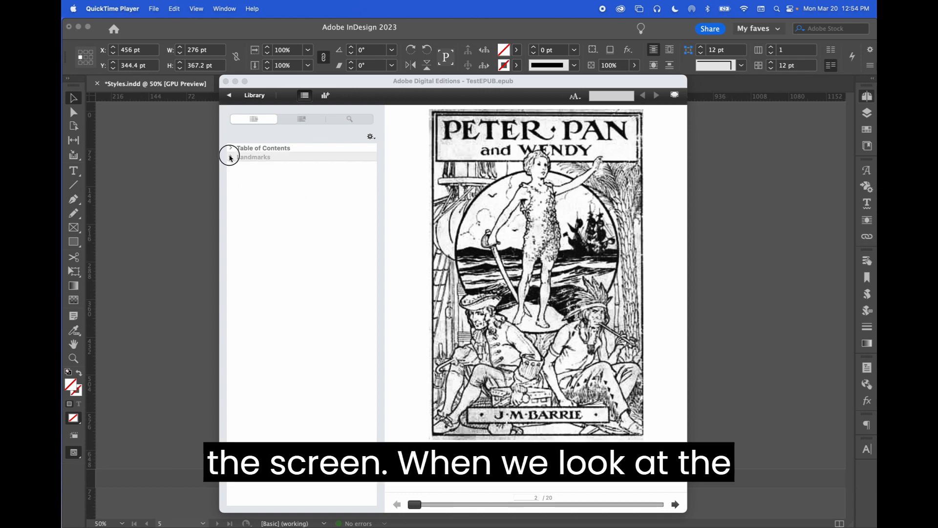
click(230, 156)
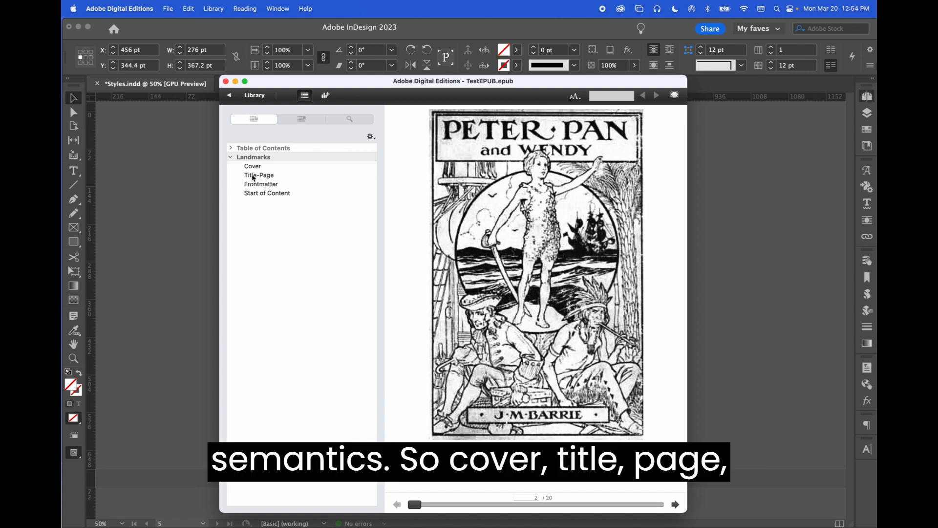
click(261, 184)
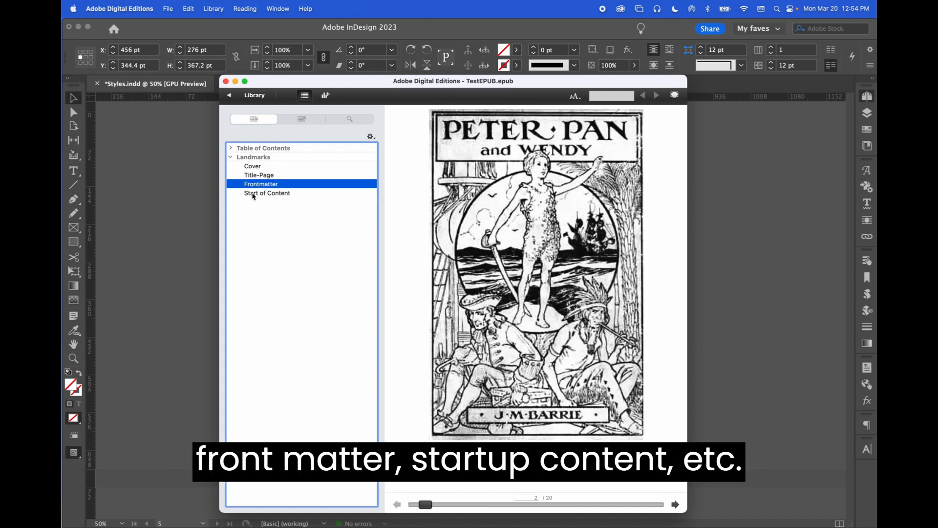
click(267, 192)
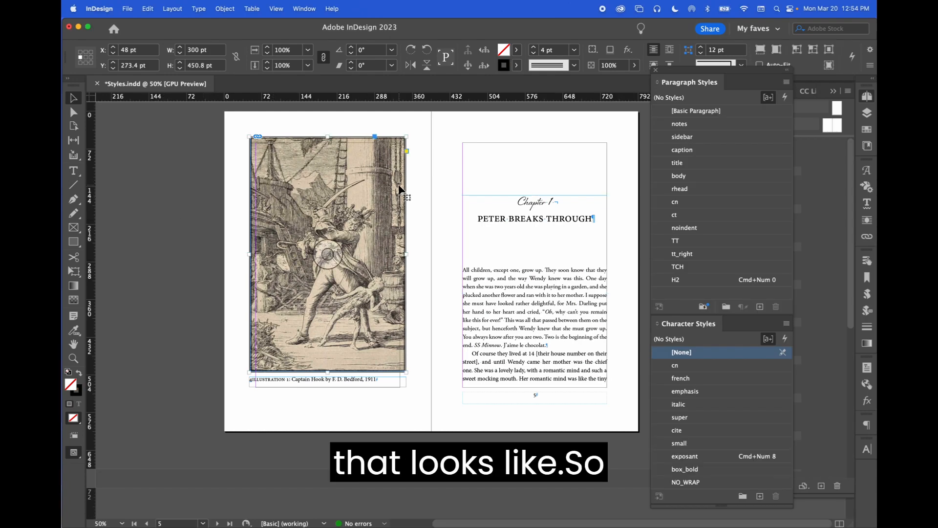
mouse_move(442, 190)
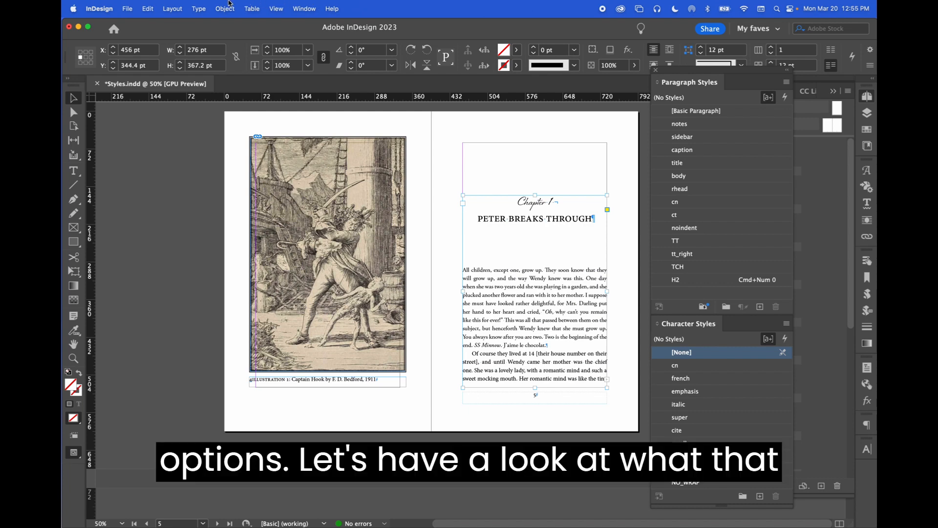
Step: Bring up the Object menu commands for the selected Chapter 1 frame
click(224, 9)
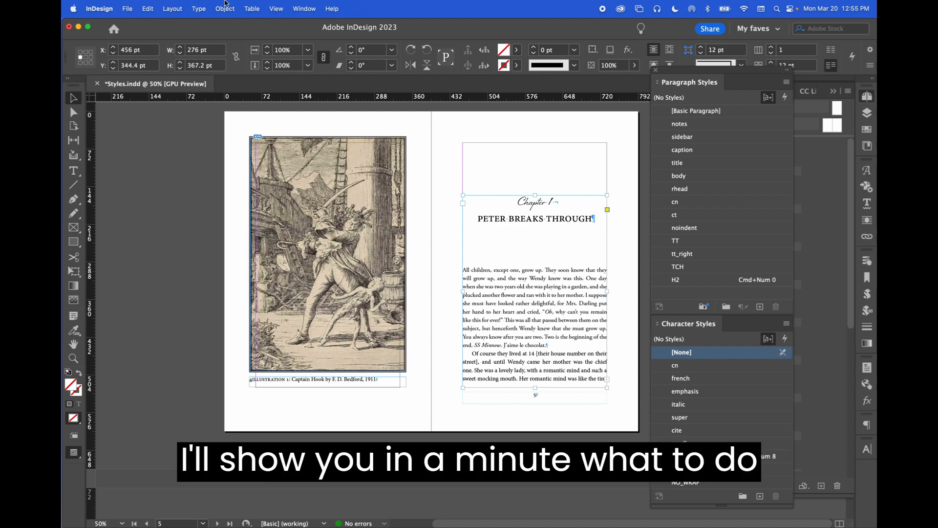
click(225, 9)
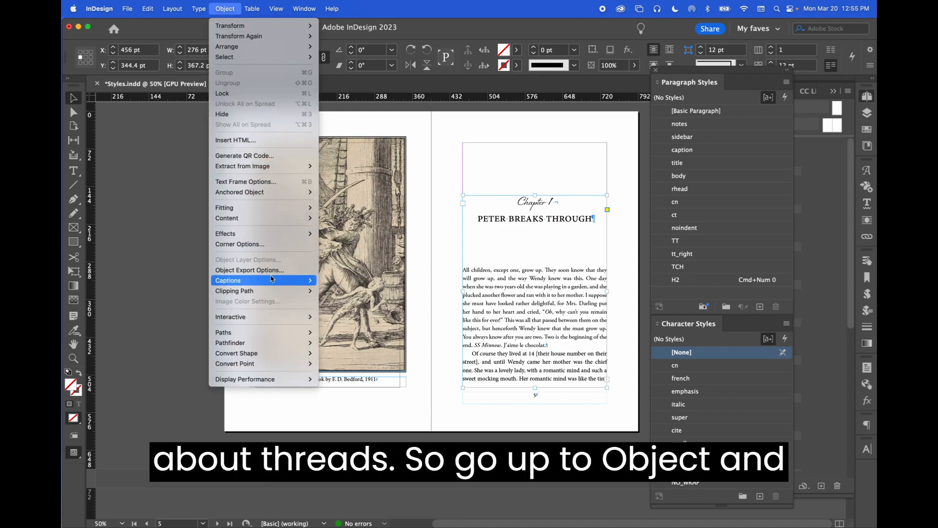
mouse_move(248, 270)
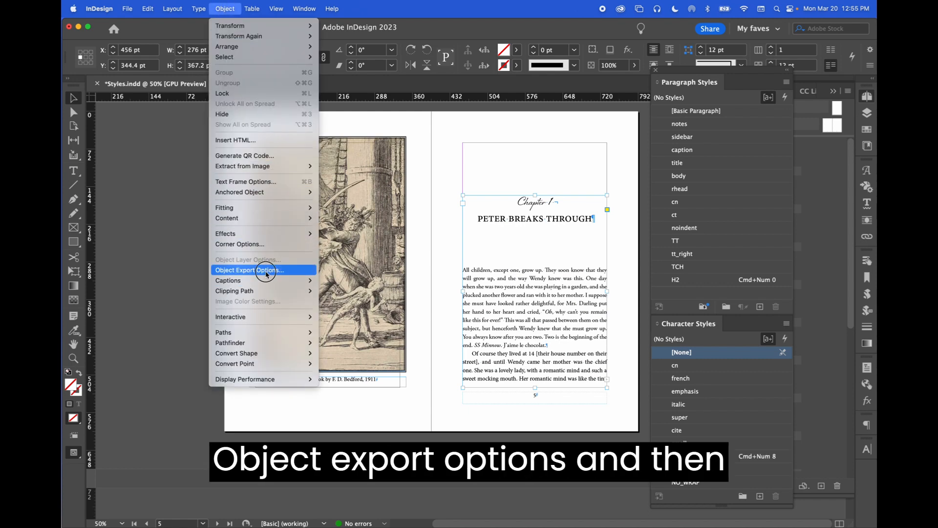
Step: Show the Chapter 1 frame's EPUB and HTML export settings with the epub:type values listed
click(247, 270)
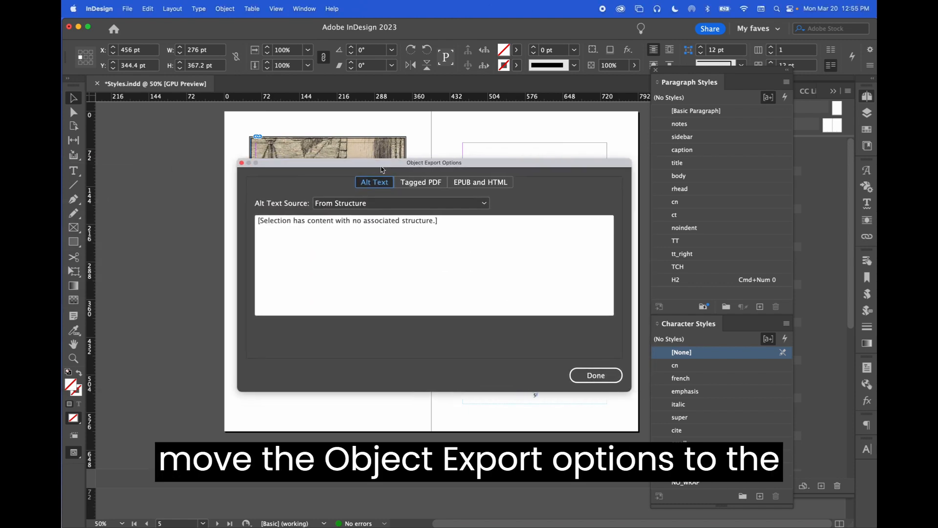
click(480, 182)
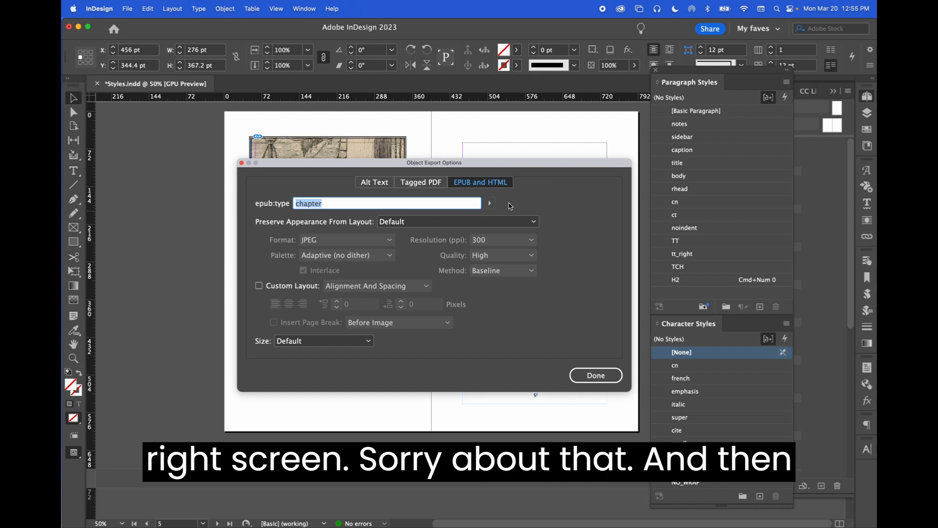
click(490, 204)
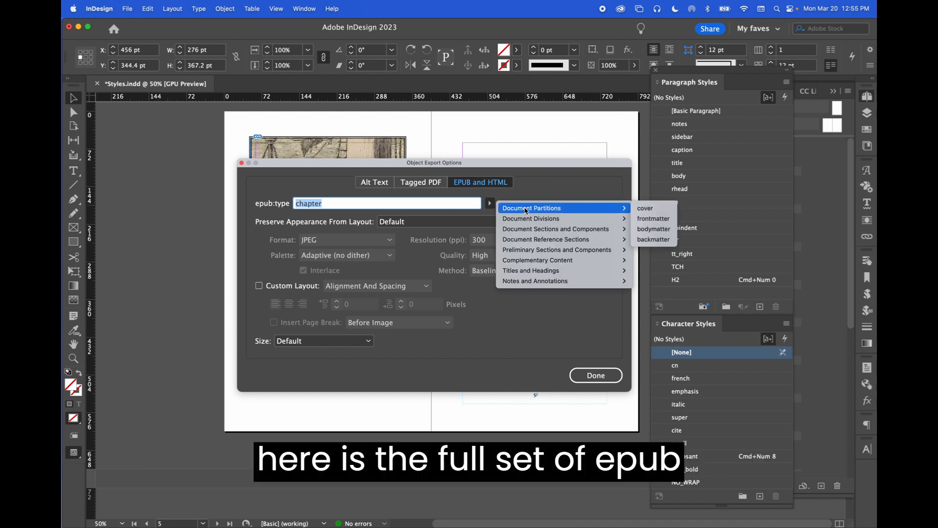
mouse_move(555, 229)
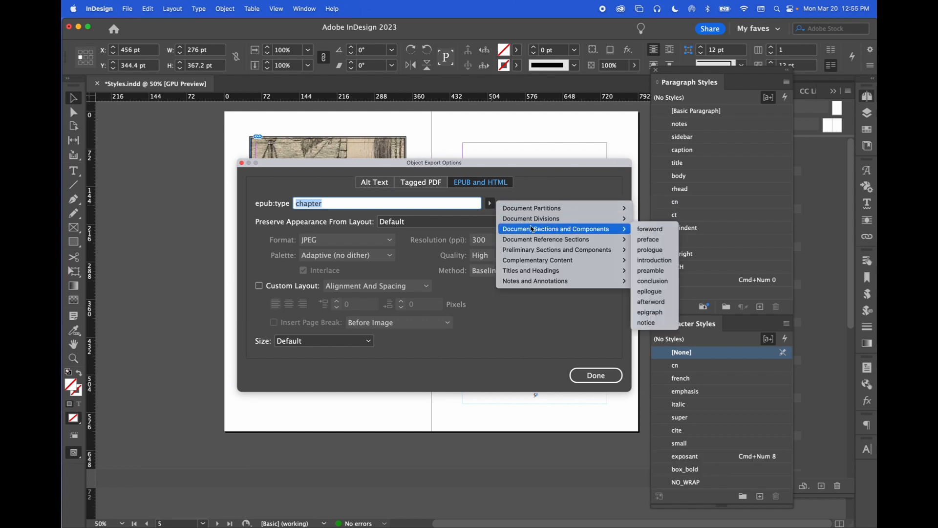
mouse_move(556, 249)
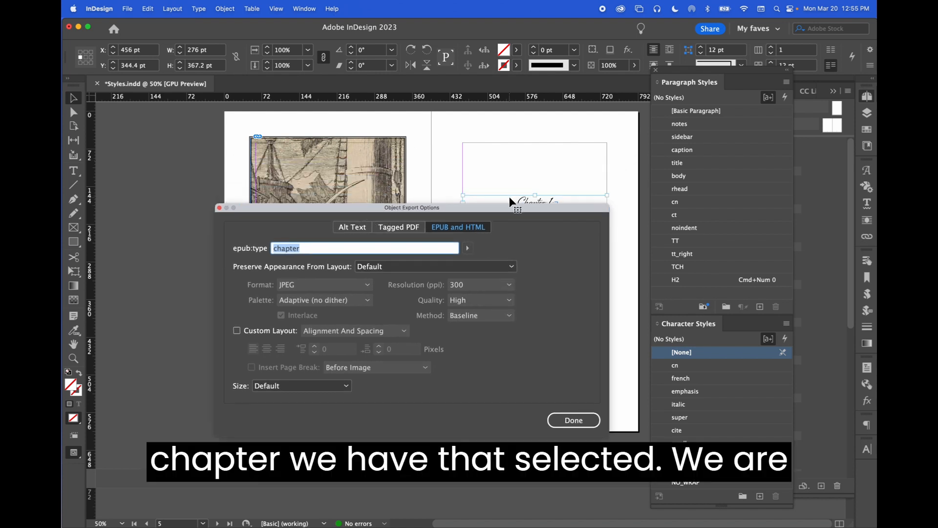
Step: Add bodymatter after chapter as the frame's epub:type
click(467, 247)
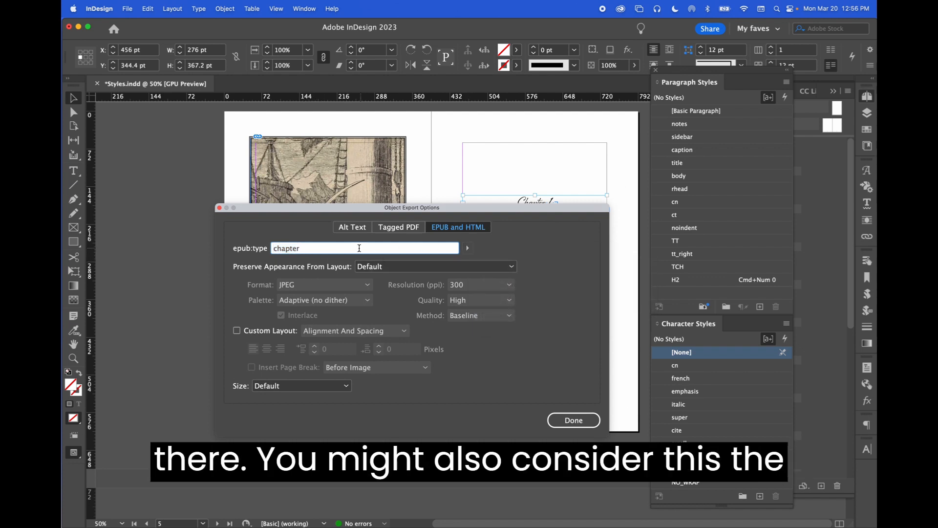
click(468, 248)
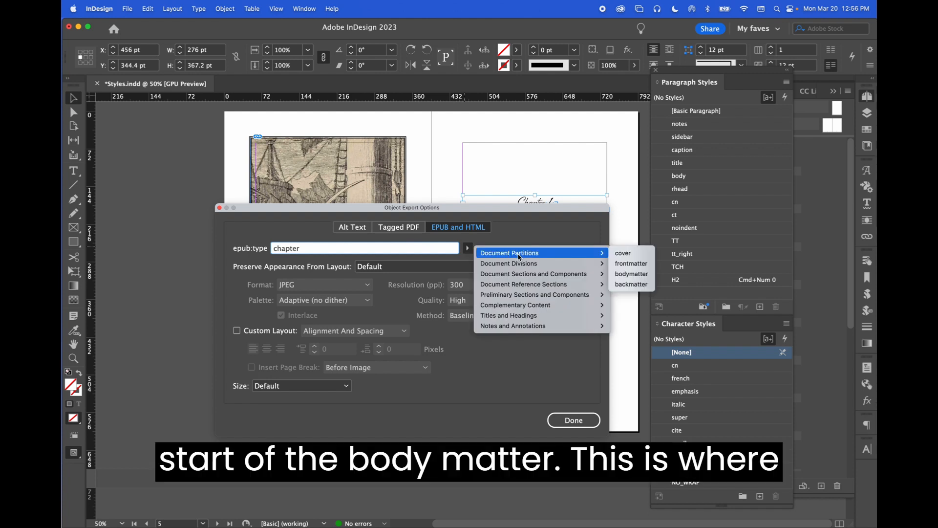
mouse_move(631, 274)
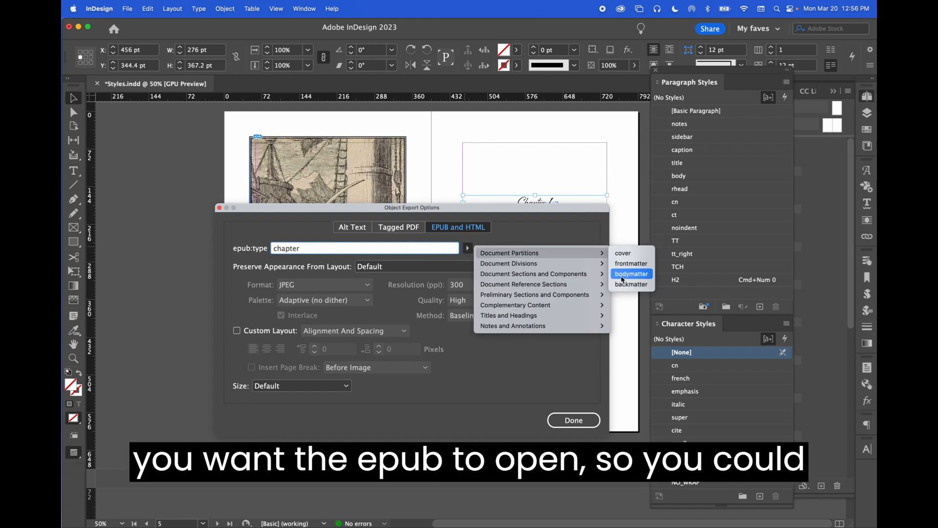
click(632, 273)
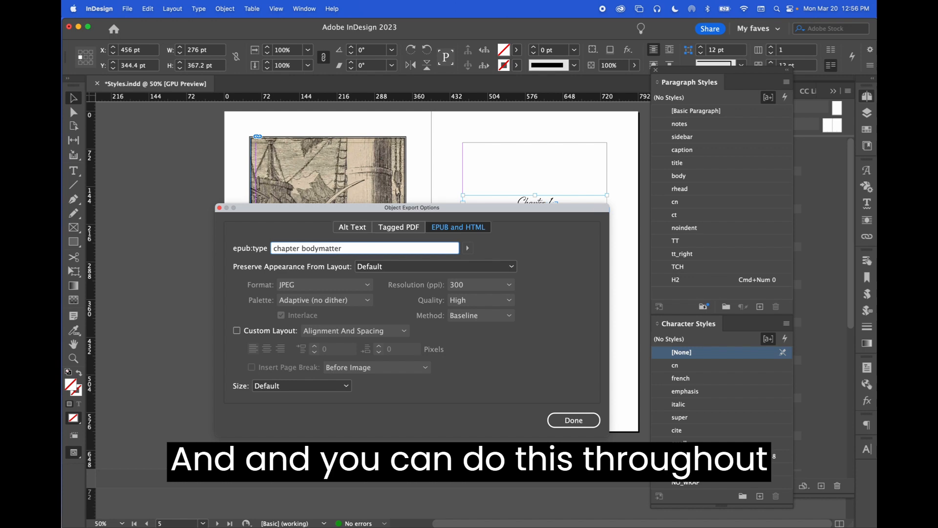
mouse_move(580, 392)
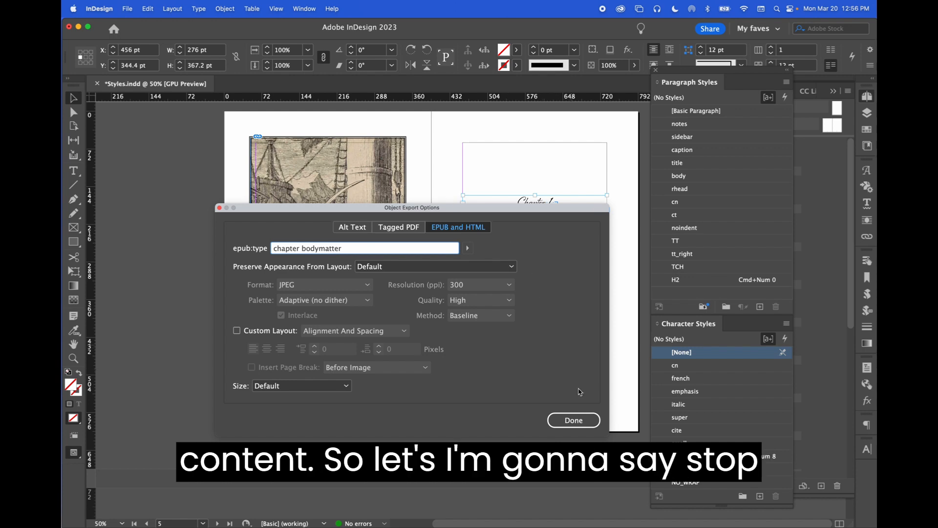
Step: Confirm Chapter 1's options, then verify the title frame keeps its titlepage epub:type and accept it
click(572, 420)
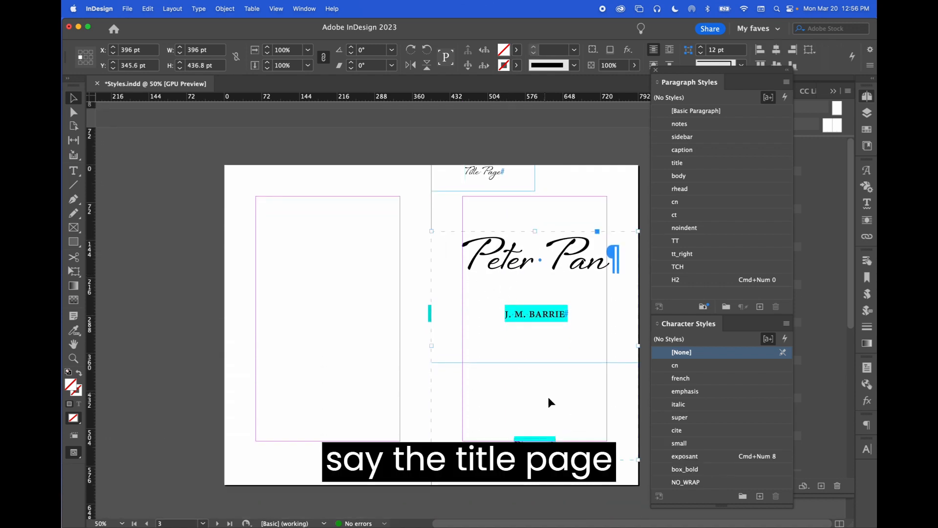
click(224, 9)
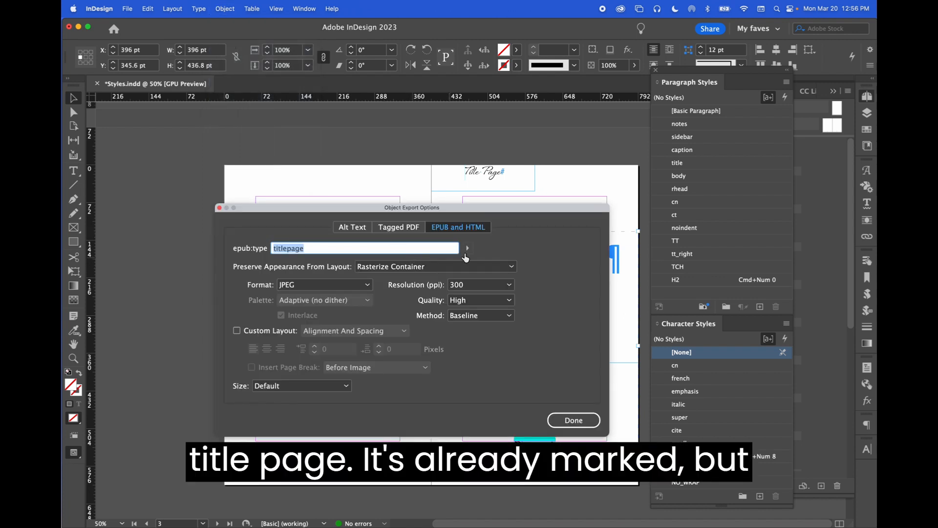
click(467, 247)
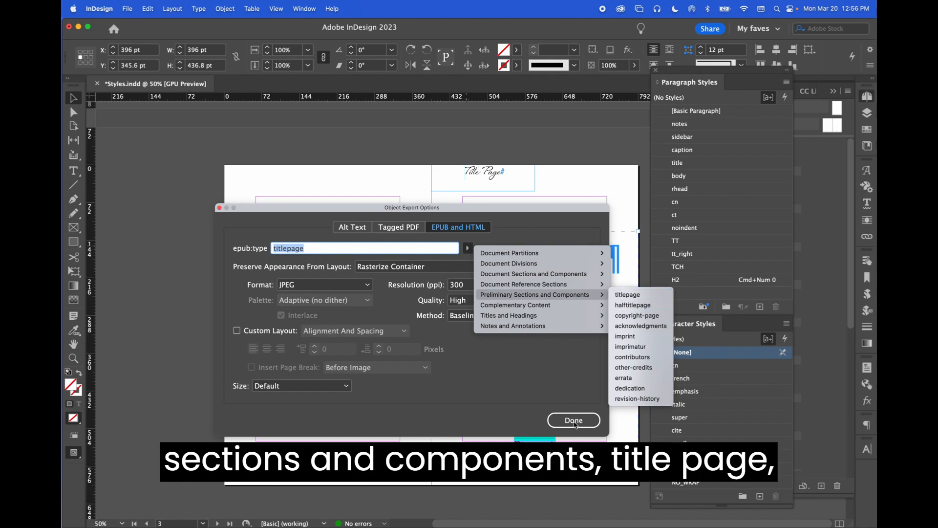
click(573, 420)
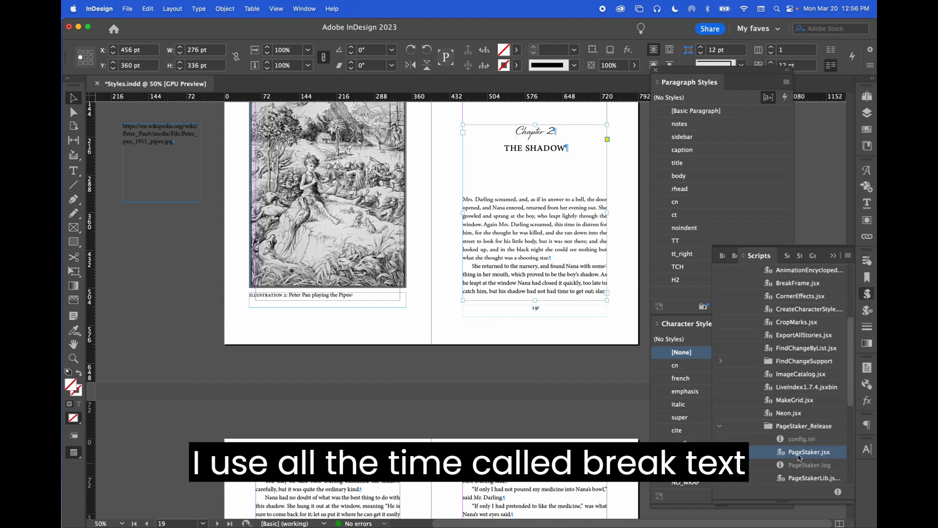
Step: Scroll the Scripts panel down to Community > BreakTextThread.jsx
scroll(down, 3)
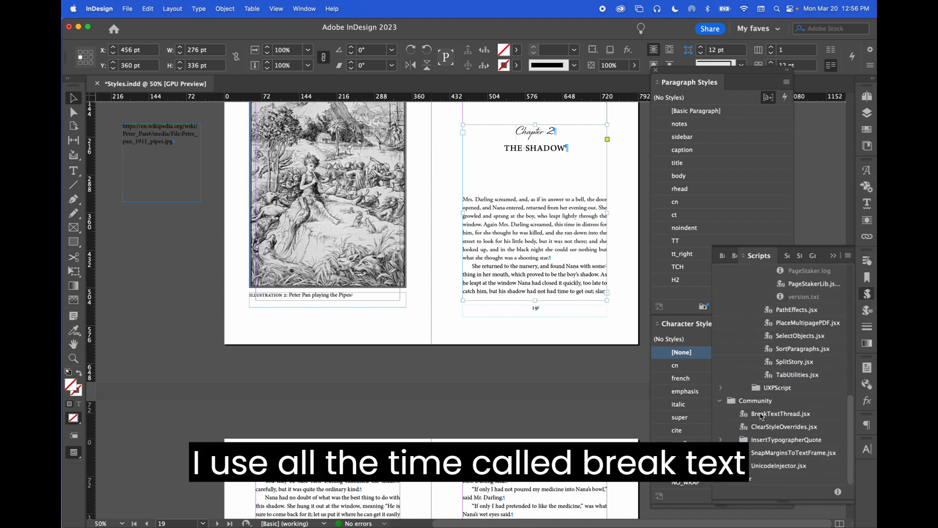
scroll(down, 3)
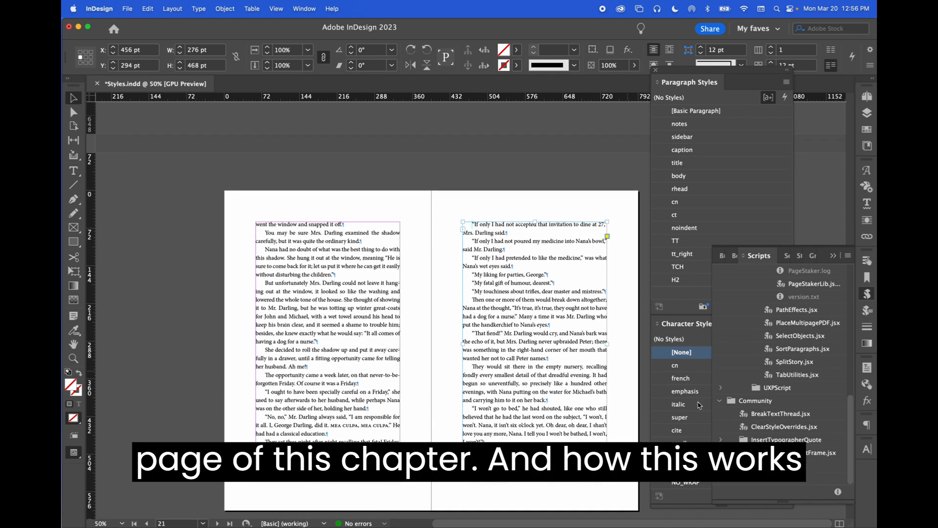
Step: Run BreakTextThread.jsx after the selected frame and acknowledge one thread broken
click(779, 413)
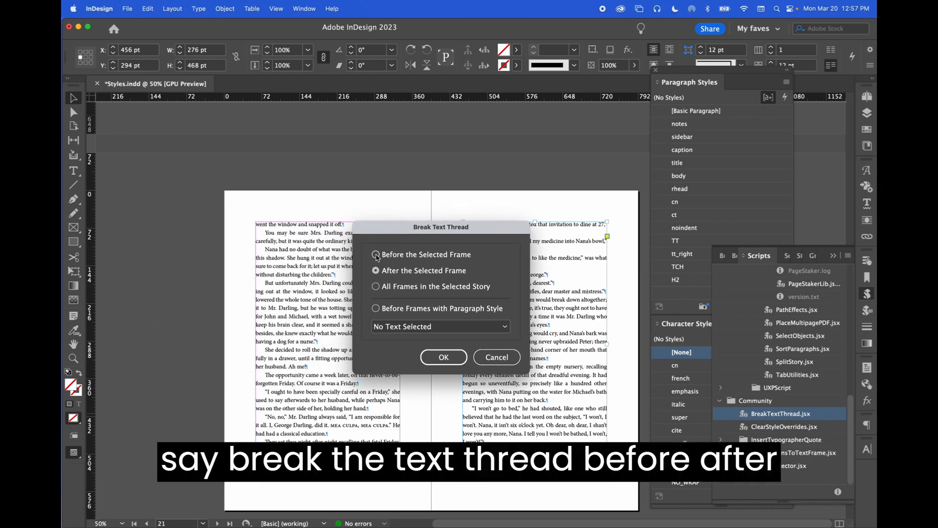
click(375, 269)
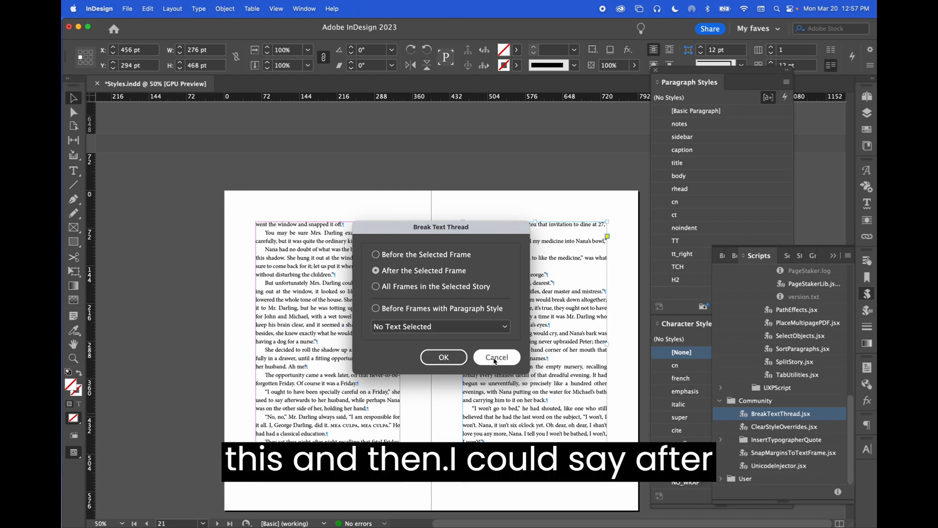
click(444, 357)
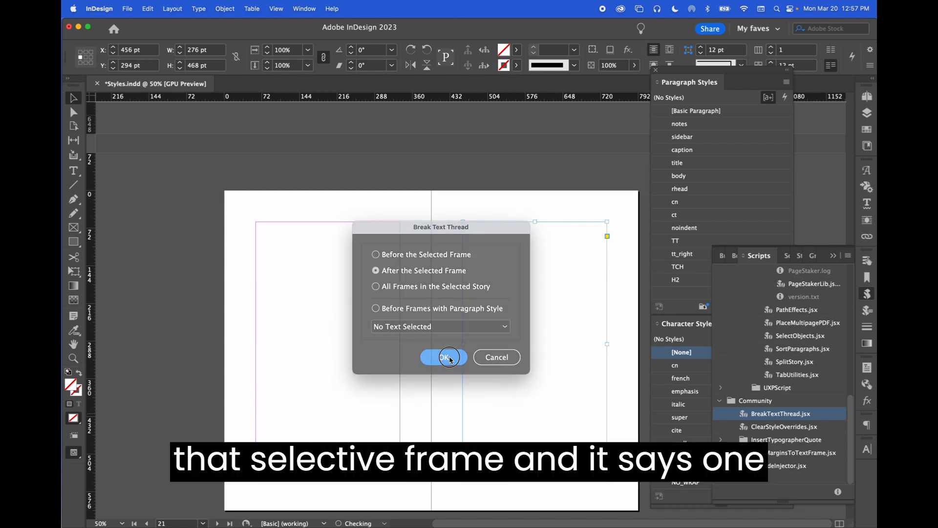
click(443, 357)
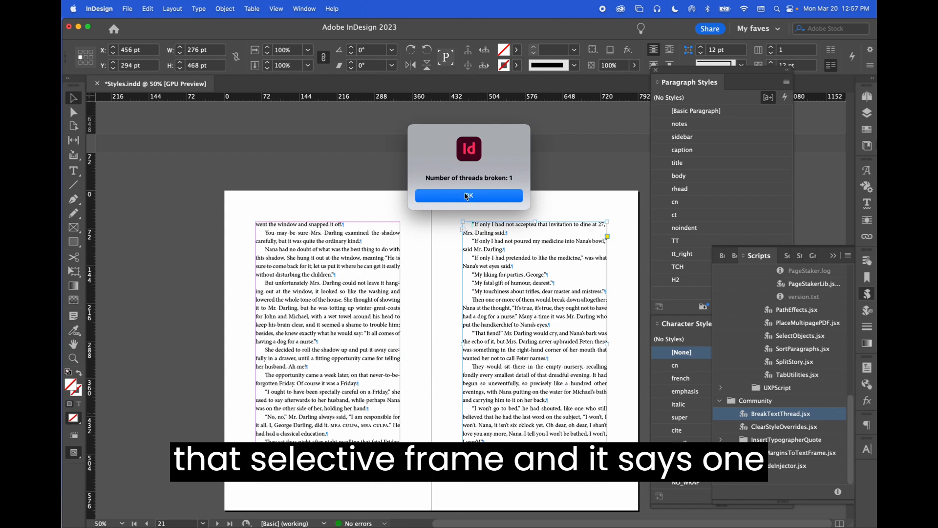
click(469, 196)
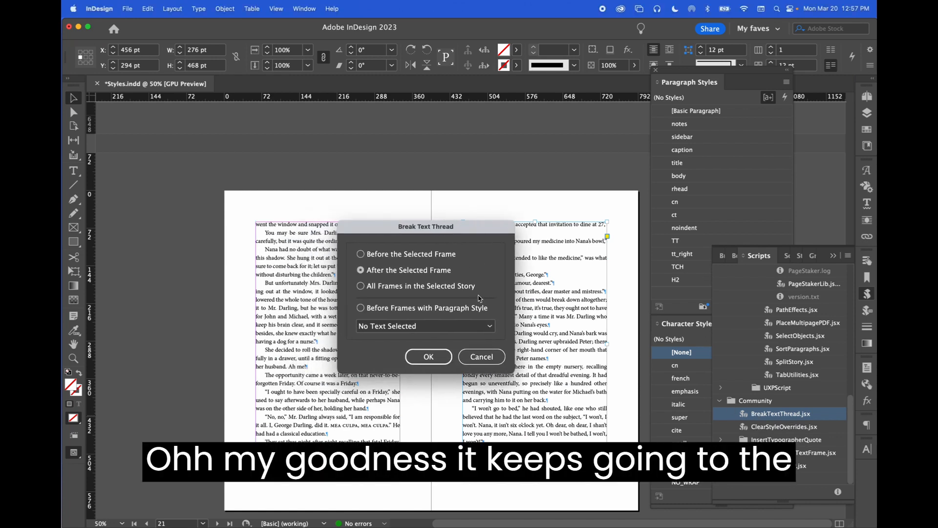
Step: Run the thread break again and dismiss the last-text-frame warning
click(428, 356)
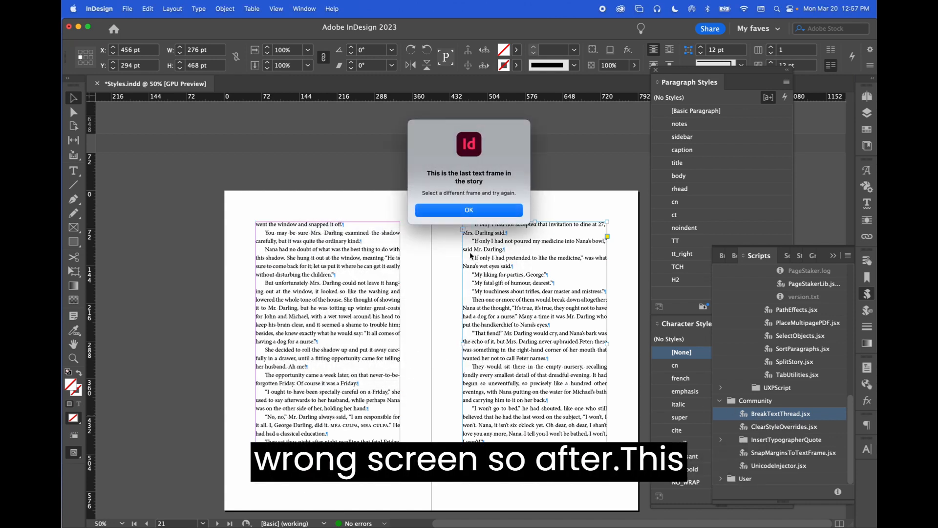
click(468, 209)
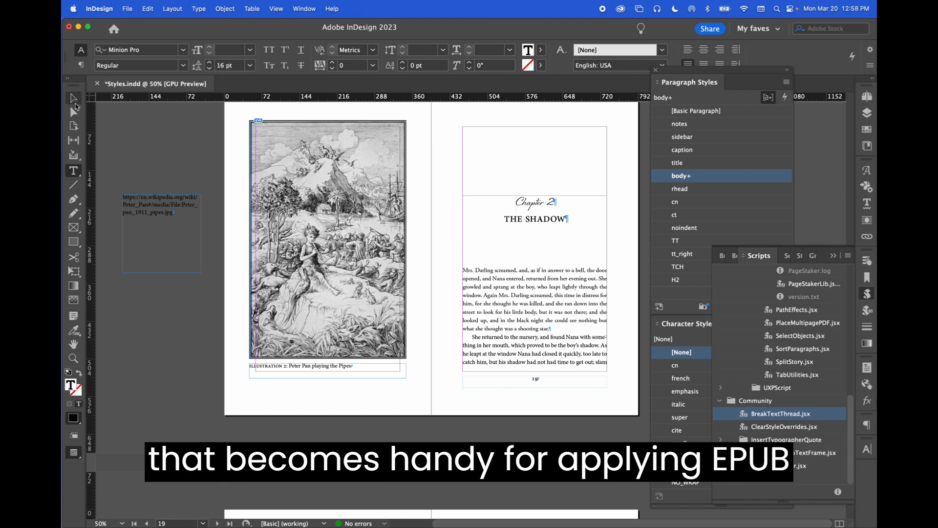
mouse_move(74, 98)
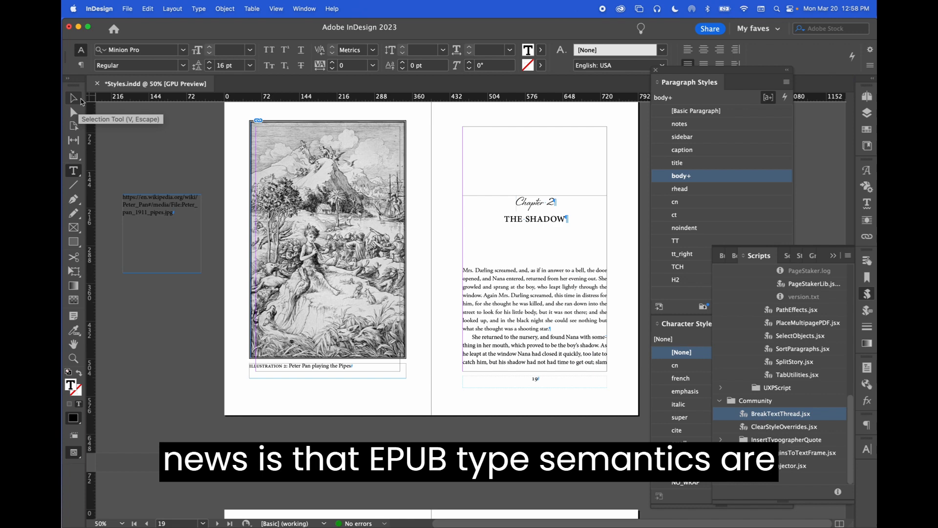
mouse_move(167, 174)
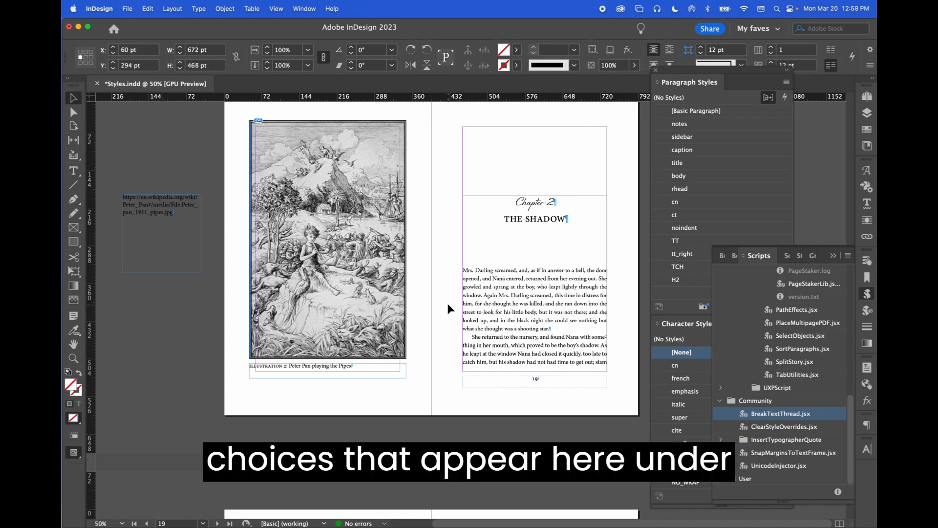
Step: Show the Chapter 2 frame's export options with epub:type chapter and the type categories listed
click(225, 9)
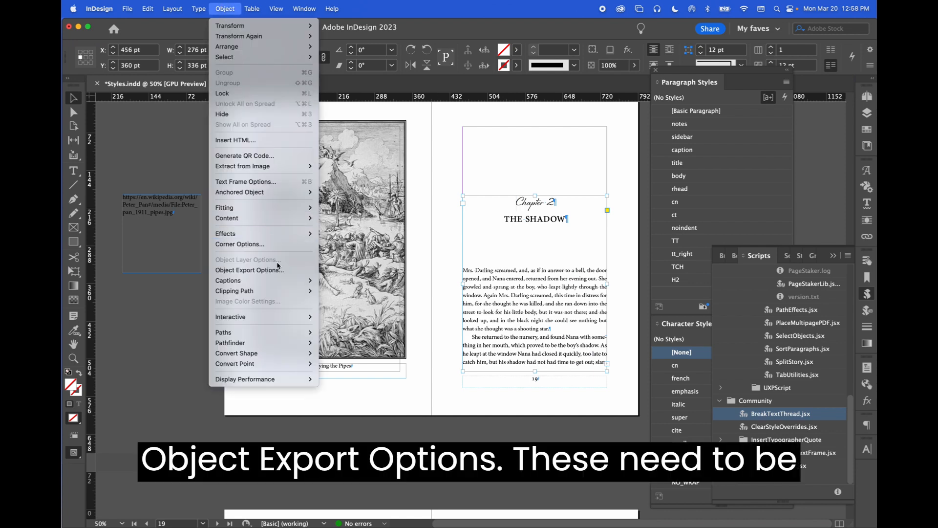
click(250, 270)
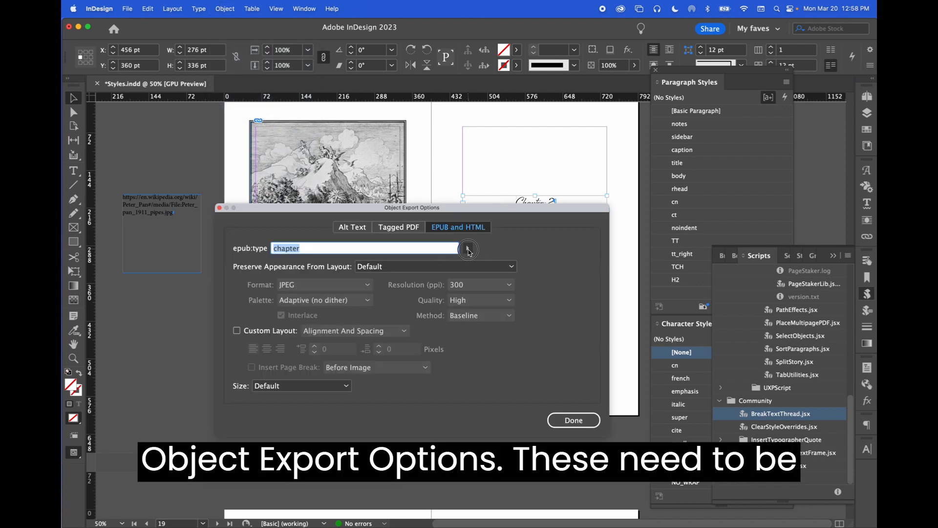
click(468, 248)
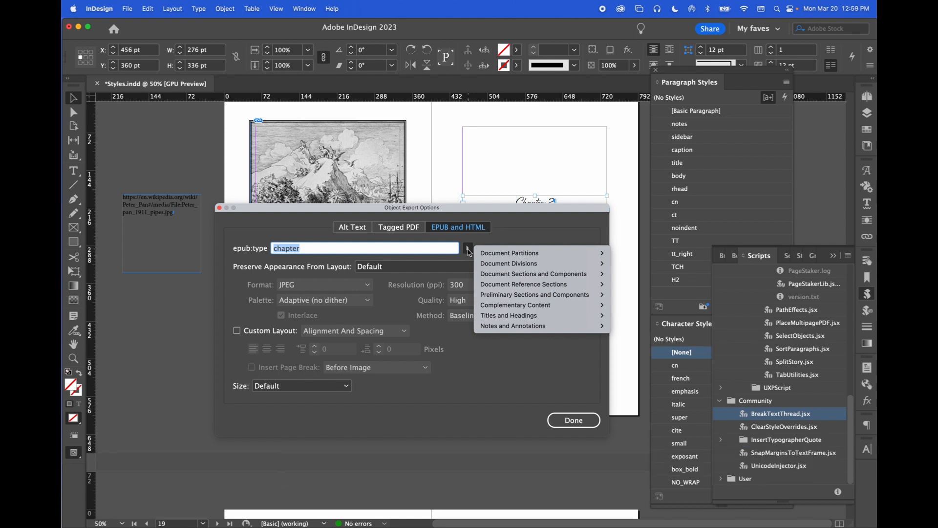
mouse_move(596, 4)
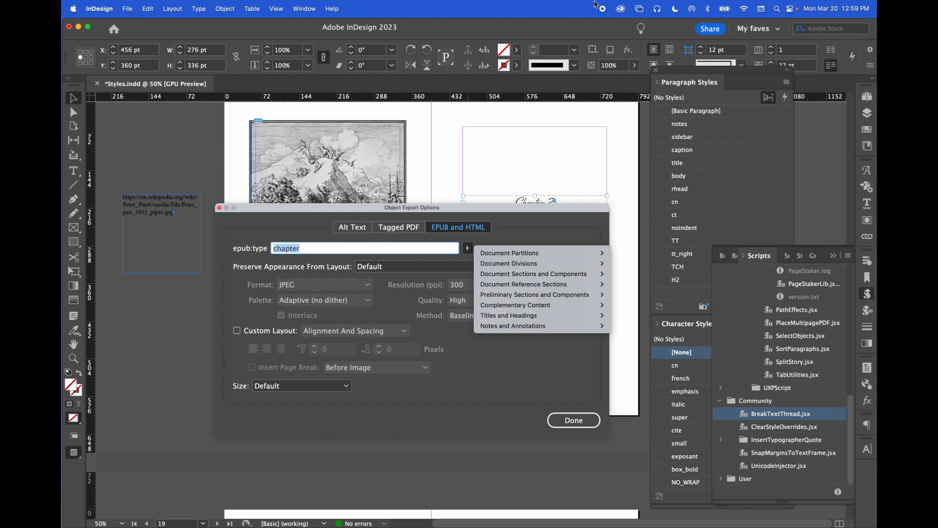